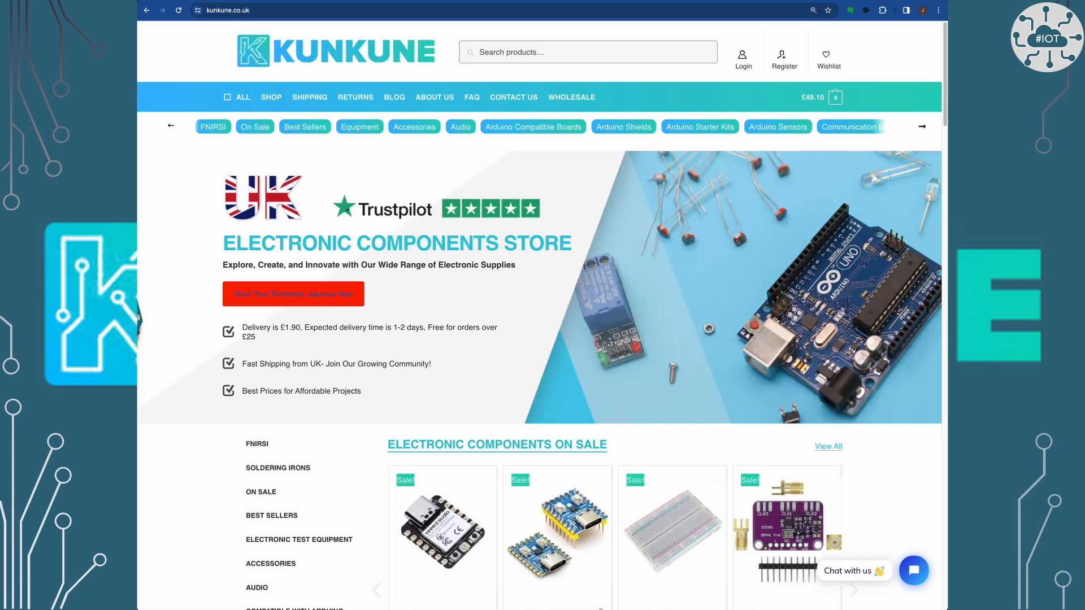
mouse_move(428, 175)
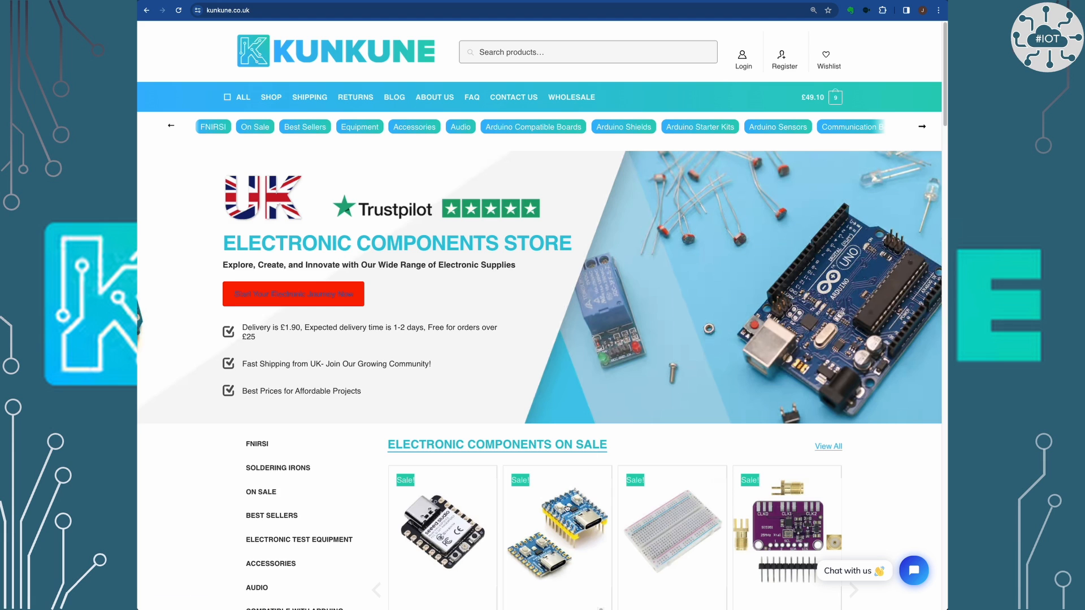
Add the Mini Raspberry Pi RP2040-Zero with the Unsoldered pins option to the cart
click(557, 533)
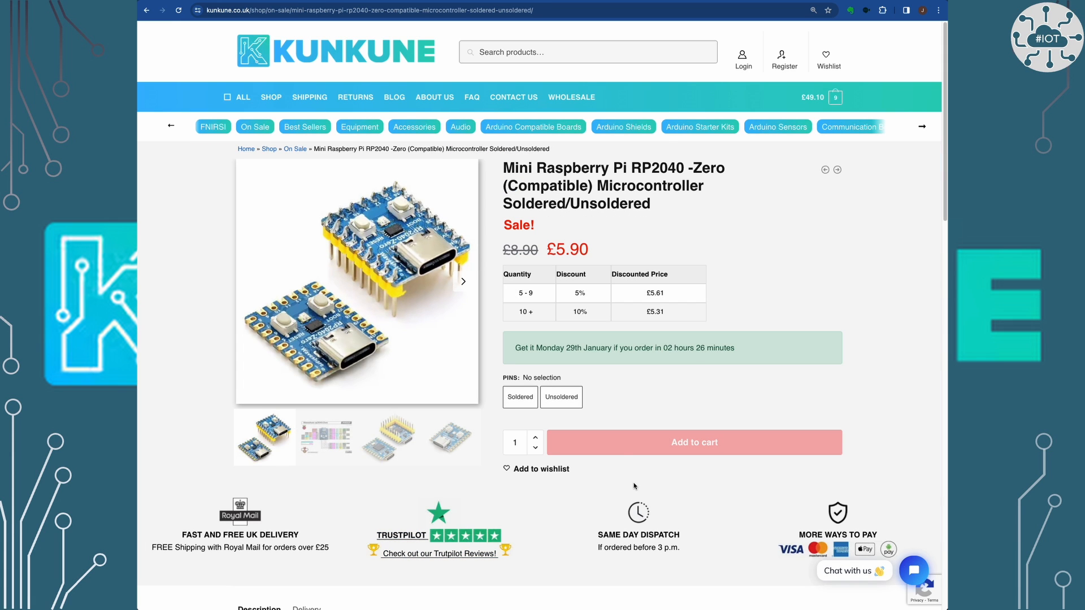
click(561, 397)
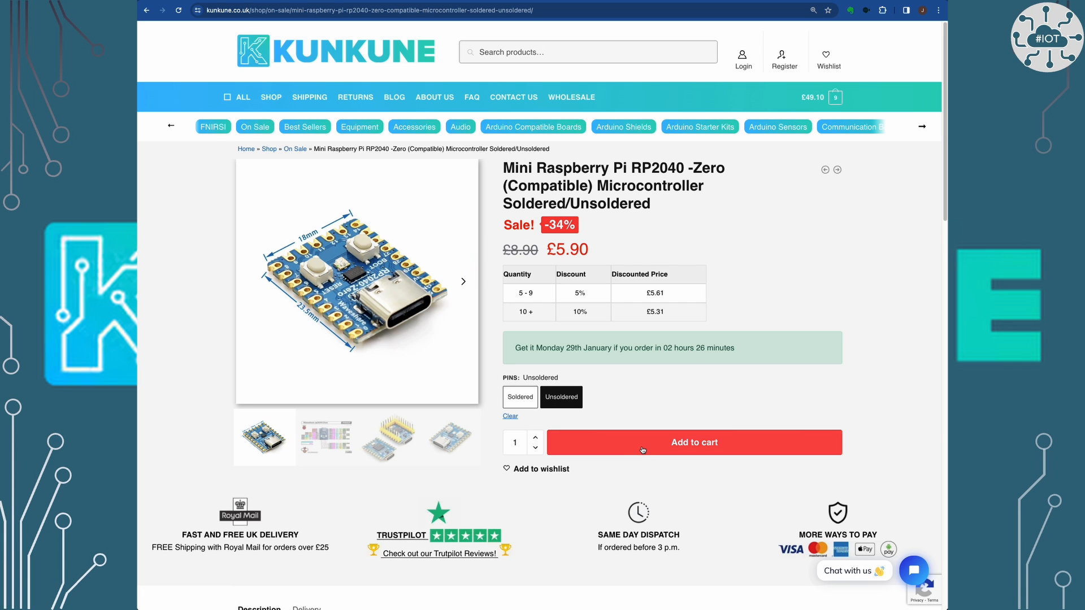
click(693, 442)
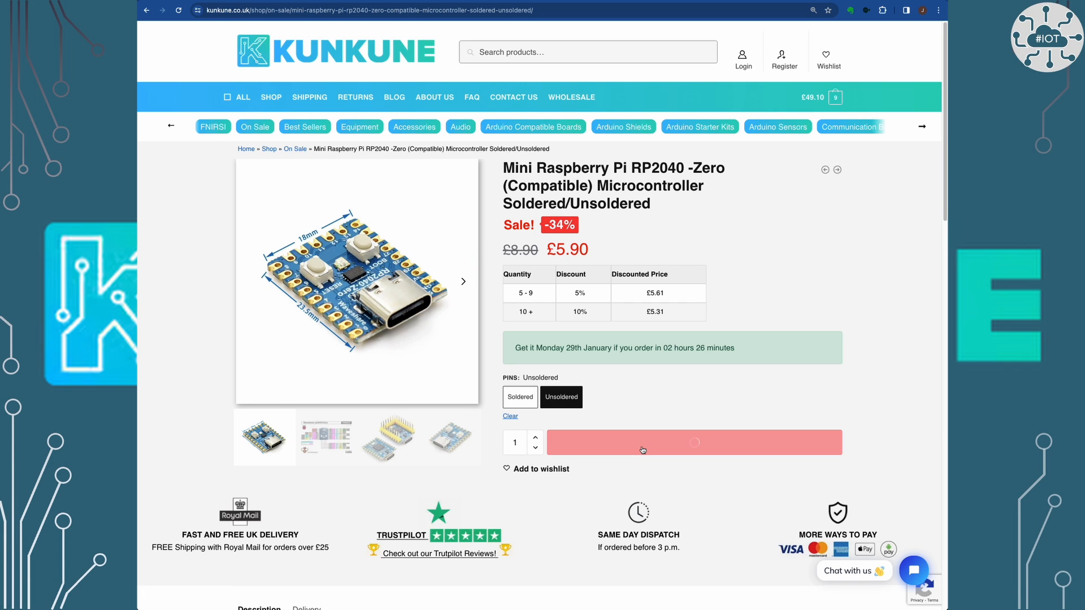